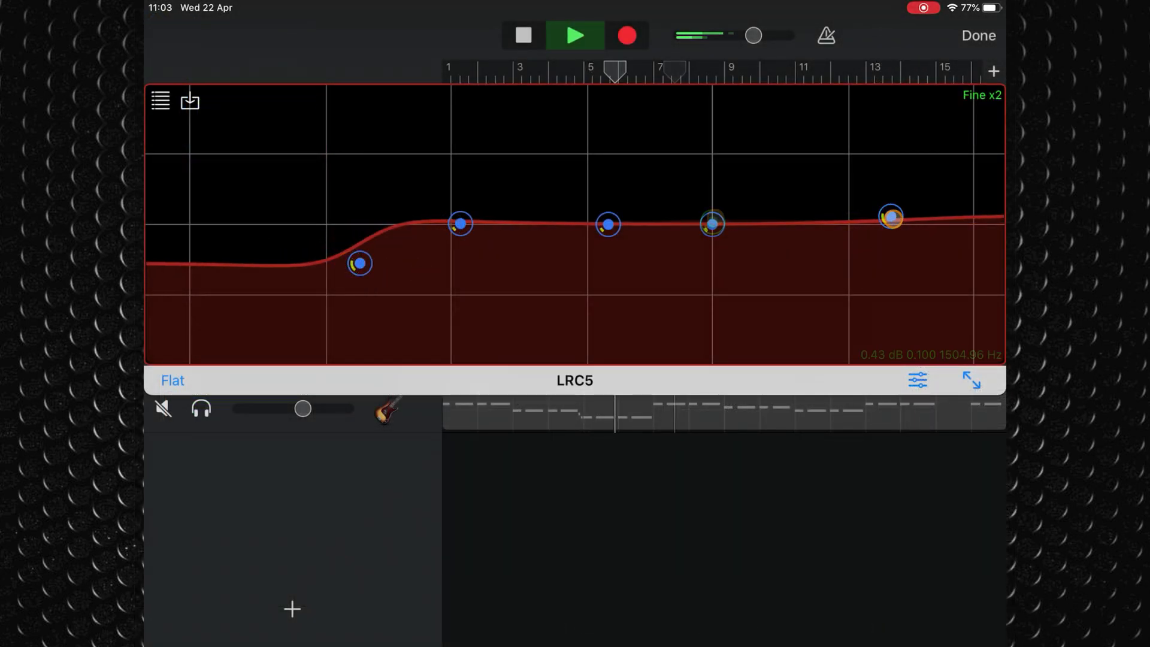
Add the third upper band to the group and set Fine x2 adjustment
left_click(607, 225)
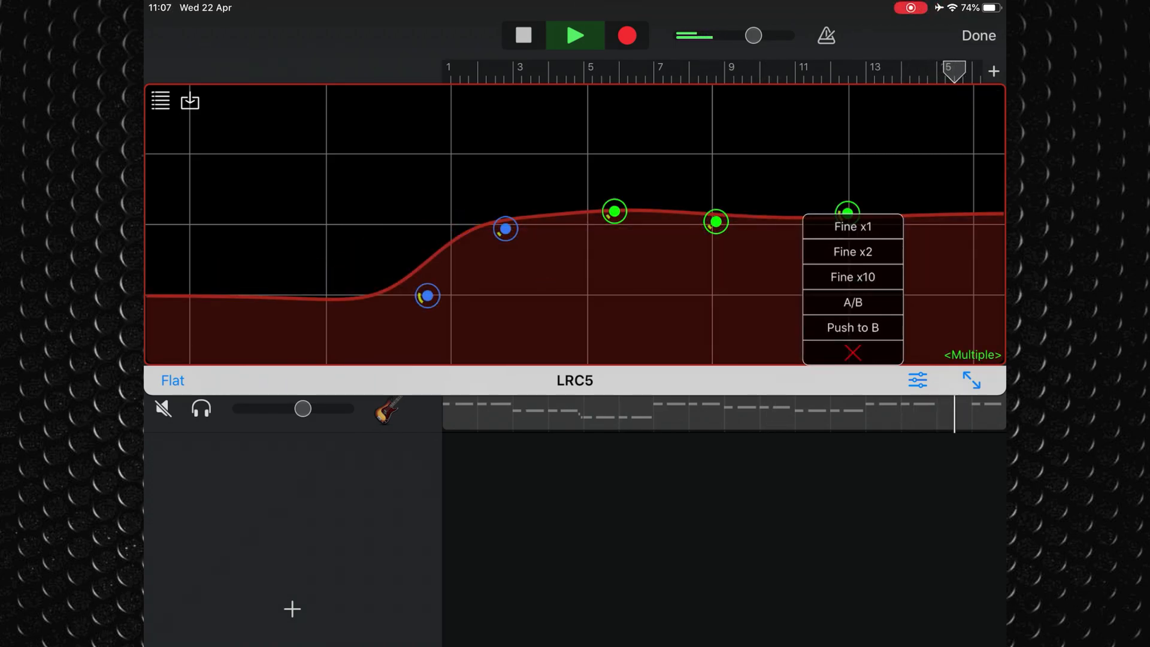
left_click(852, 252)
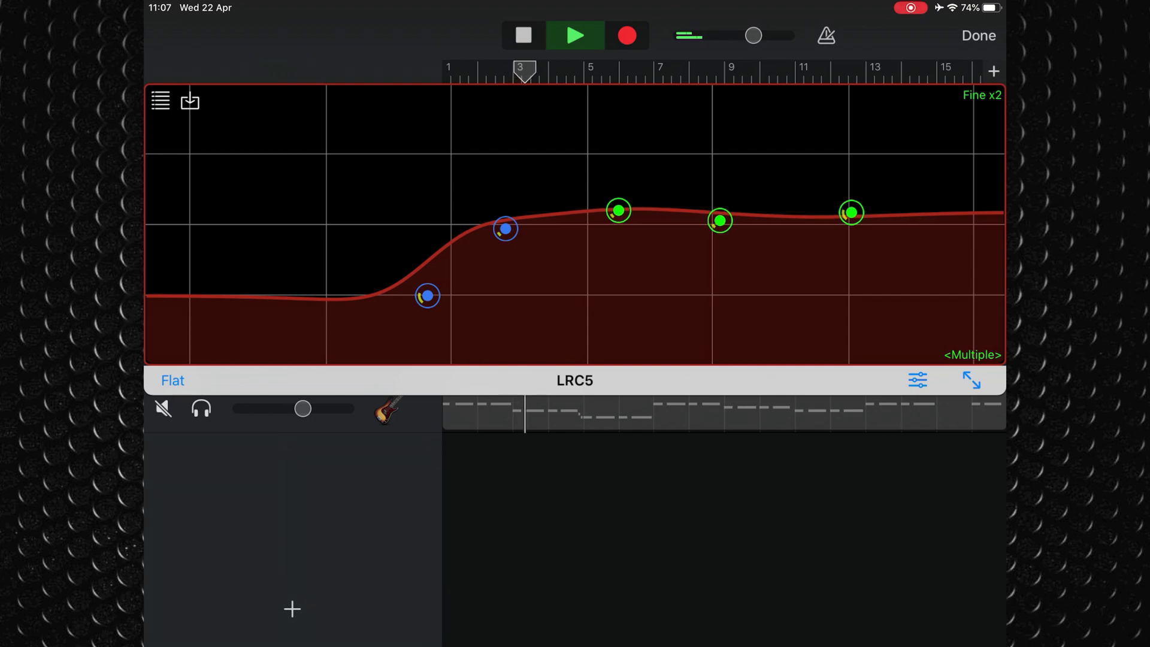
Deselect the grouped bands and raise the fourth band into a narrow peak
left_click(575, 35)
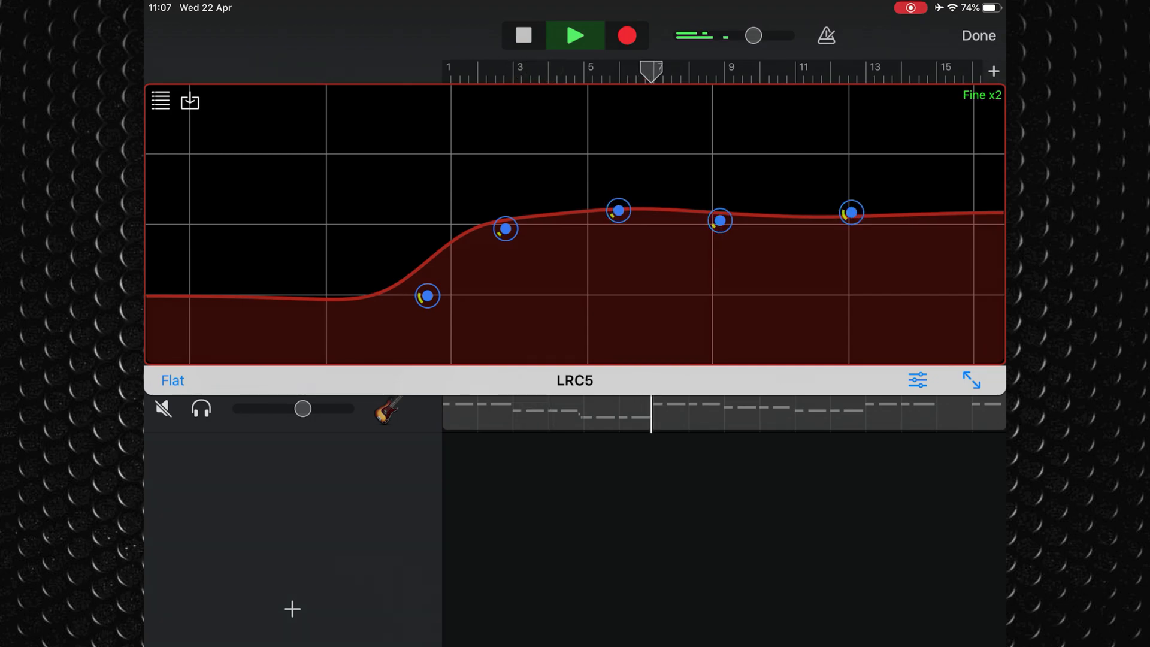
left_click(719, 220)
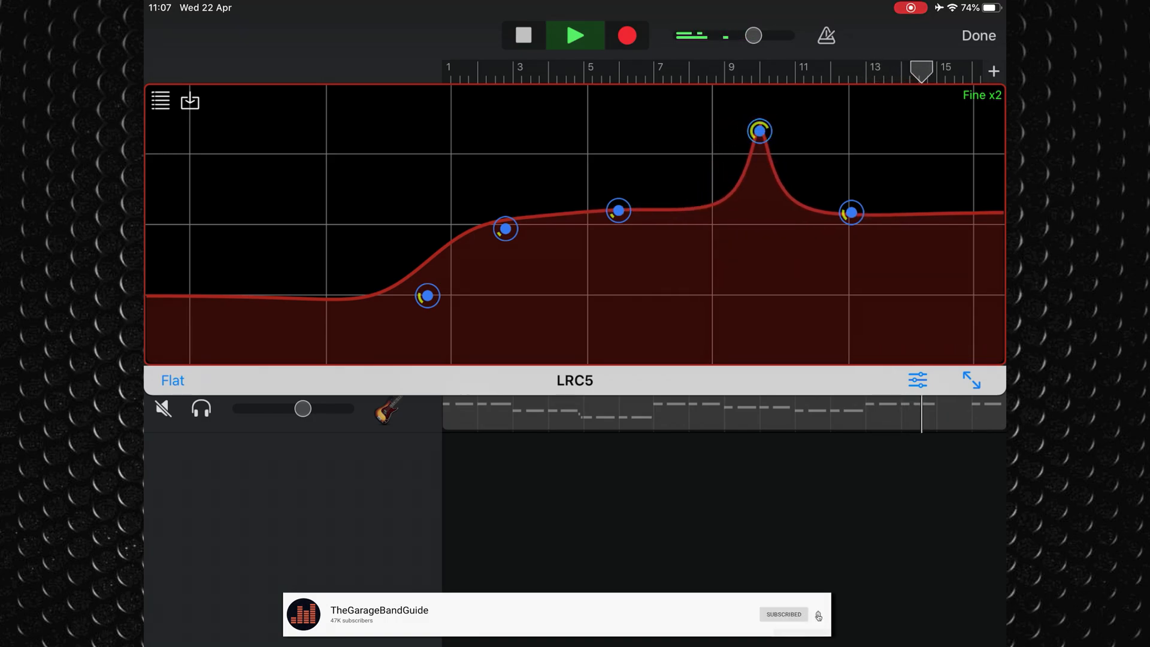
Load the CuSnP Dark preset, then switch to the Acoustic Guitar preset
left_click(172, 380)
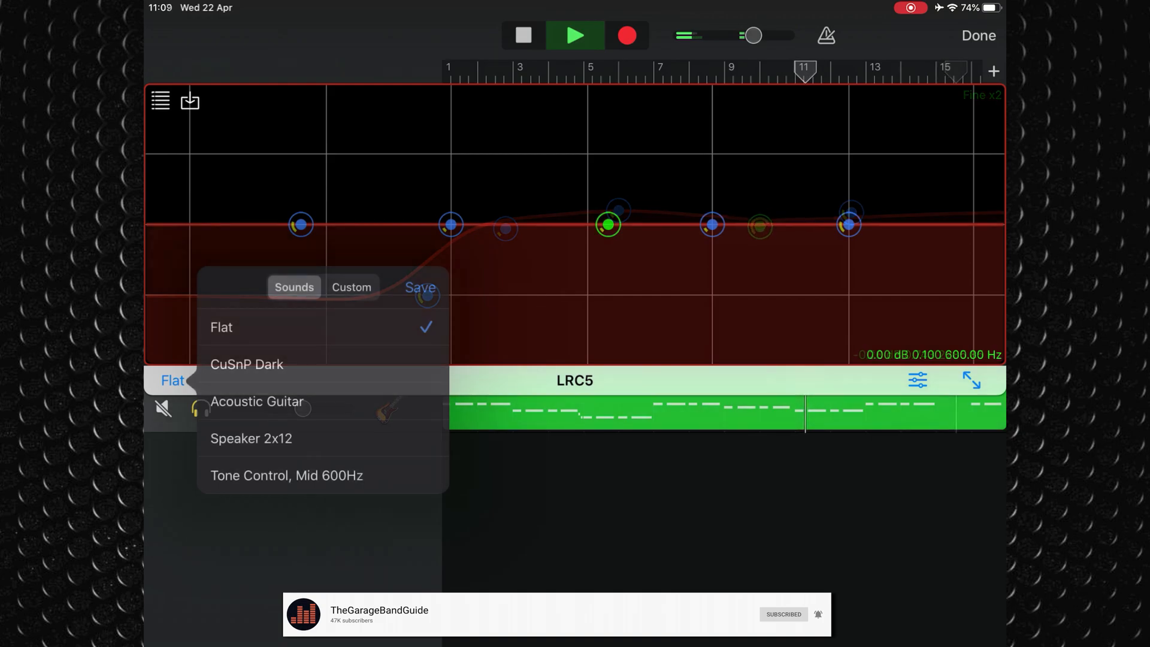
left_click(246, 364)
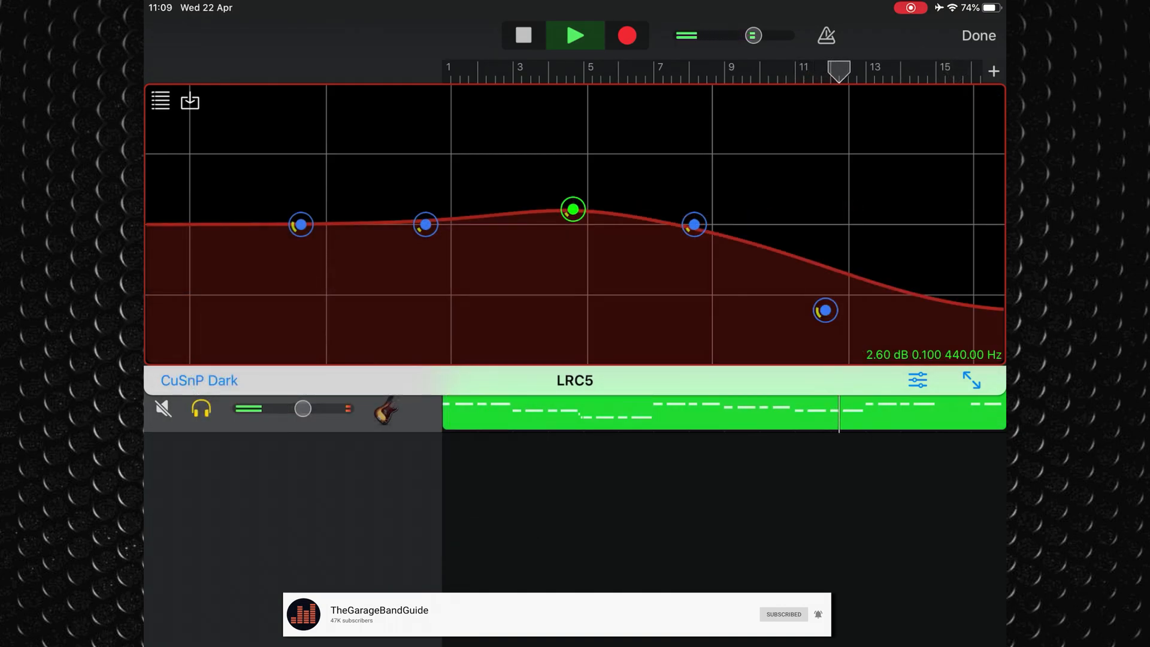
left_click(198, 380)
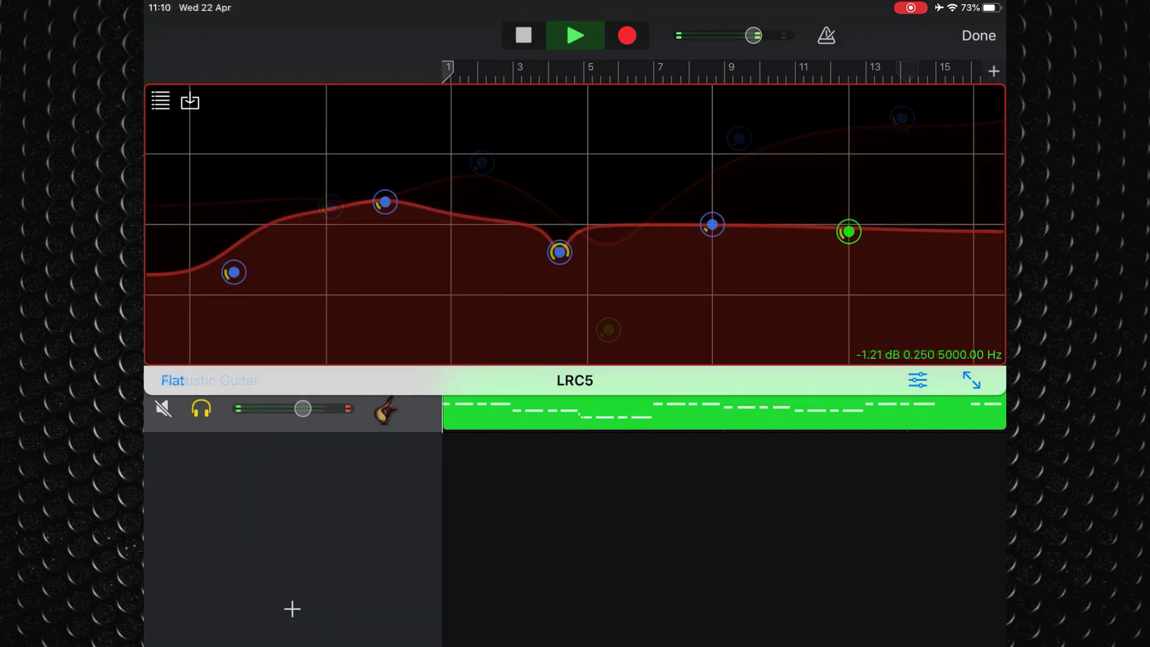
Save the EQ curve as user preset 'Bass 1' and return to the plug-ins list
left_click(189, 101)
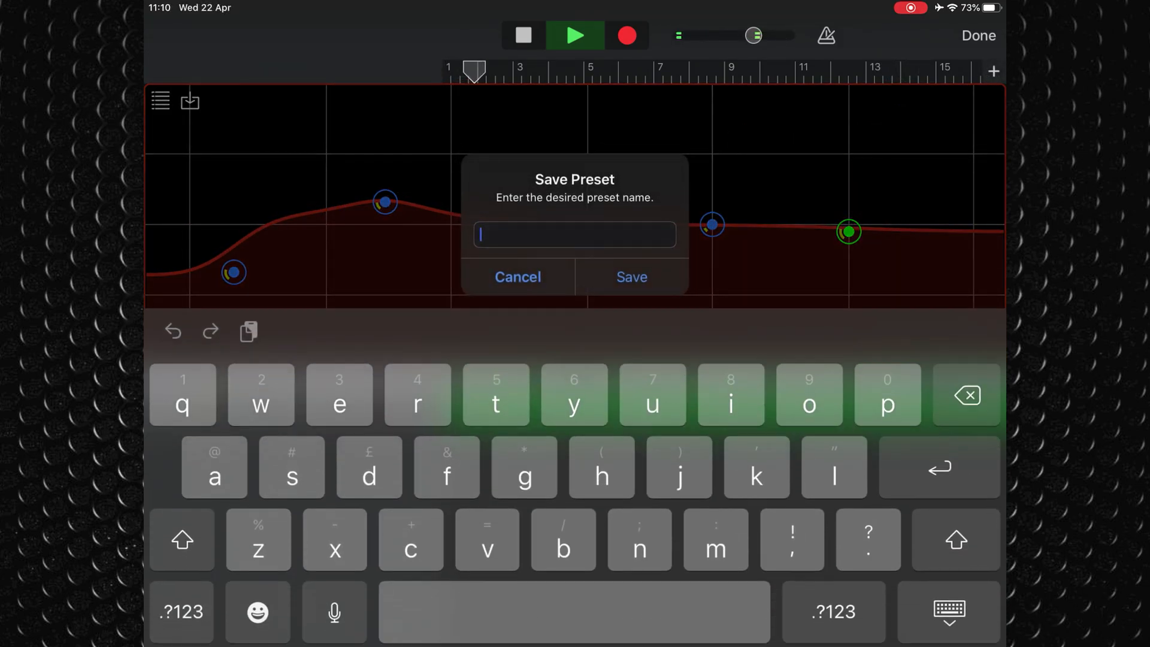
left_click(181, 535)
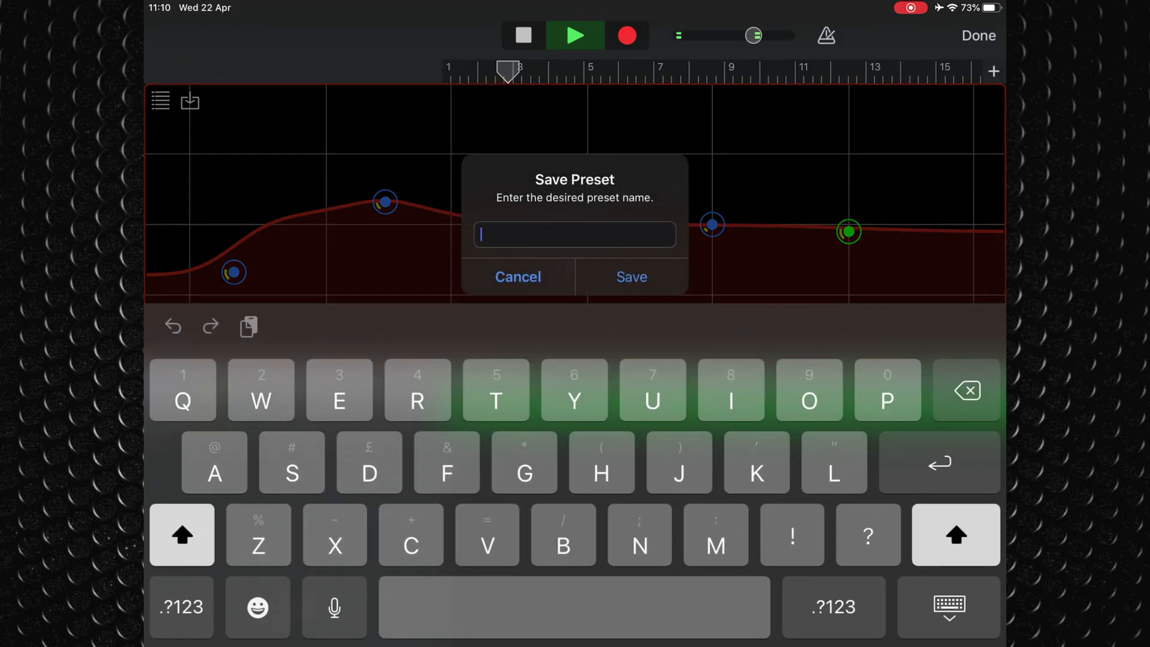
type("Bass")
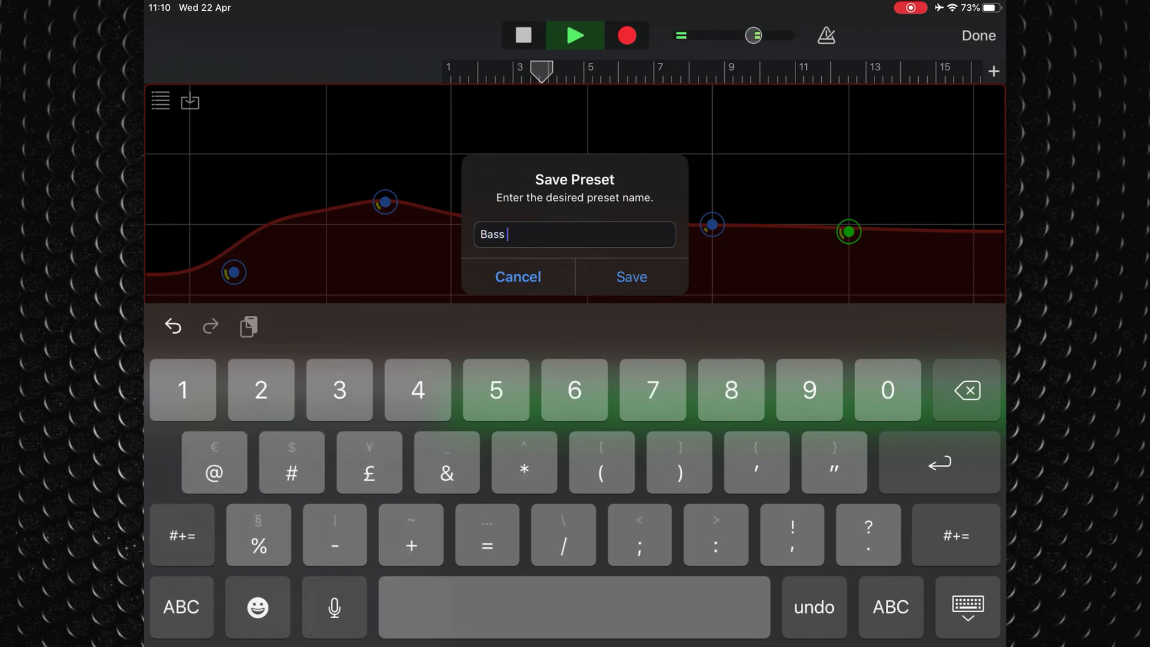
left_click(630, 276)
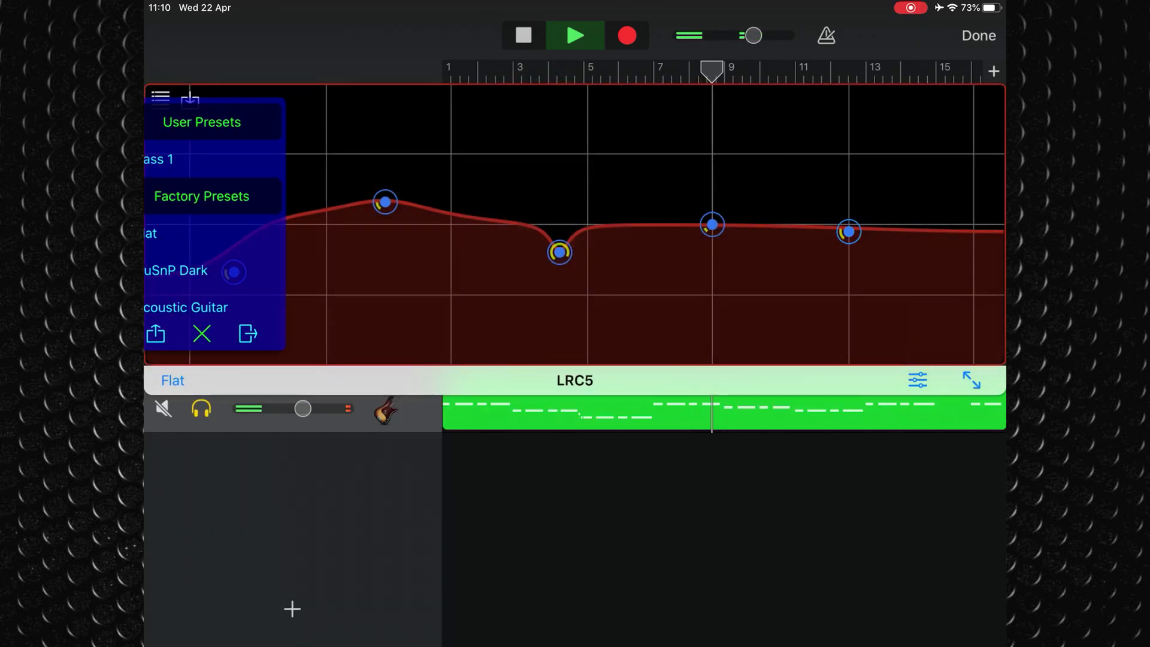
left_click(978, 35)
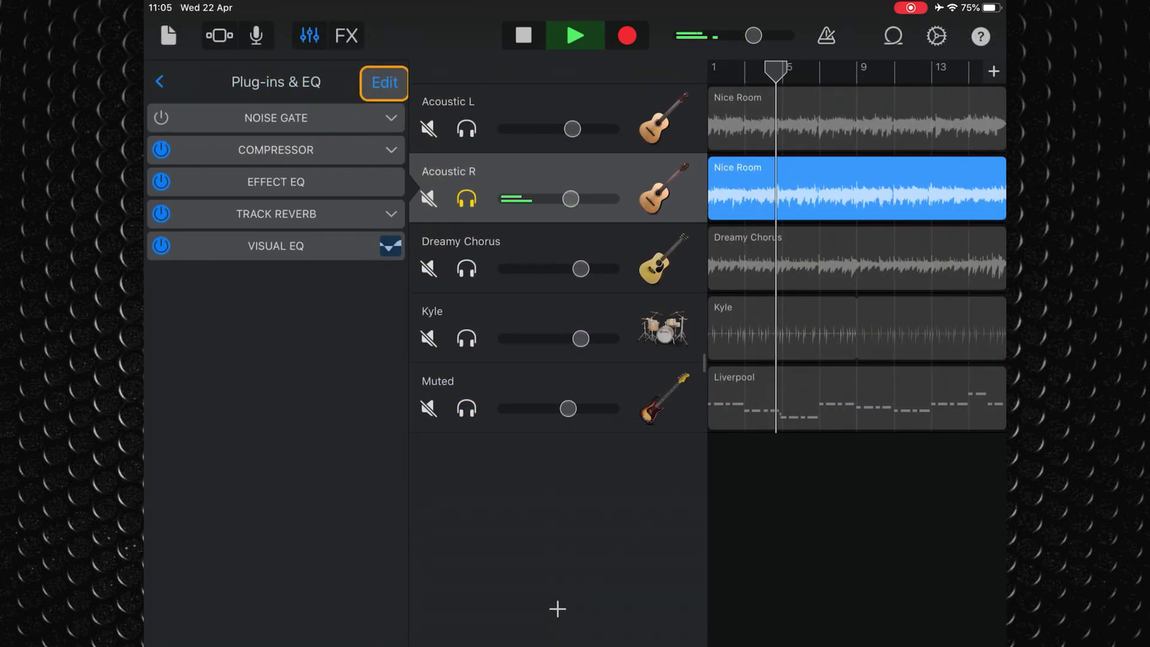
Add LRC5 from Audio Unit Extensions to an empty slot on the Kyle drums track
left_click(383, 81)
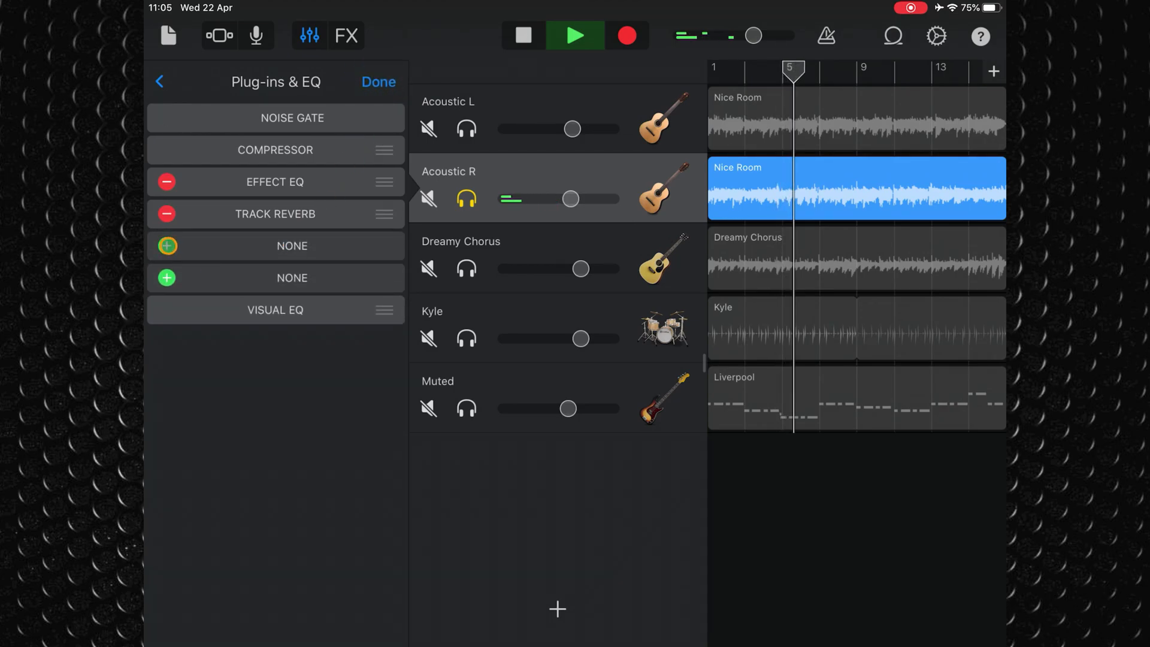
left_click(292, 246)
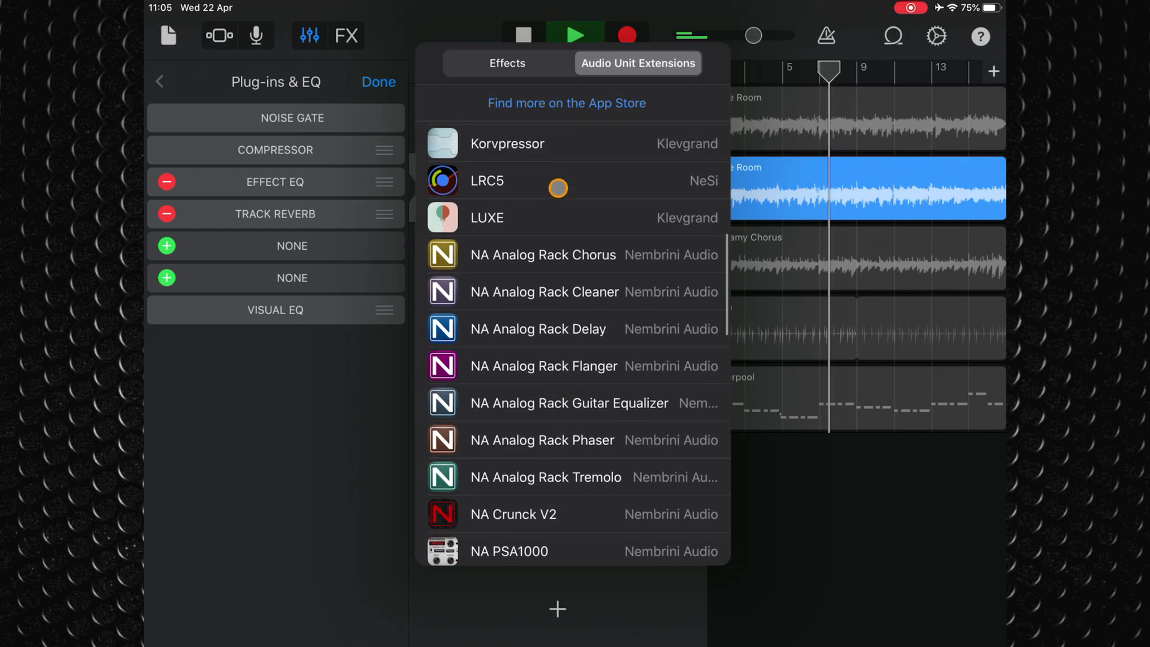
left_click(485, 181)
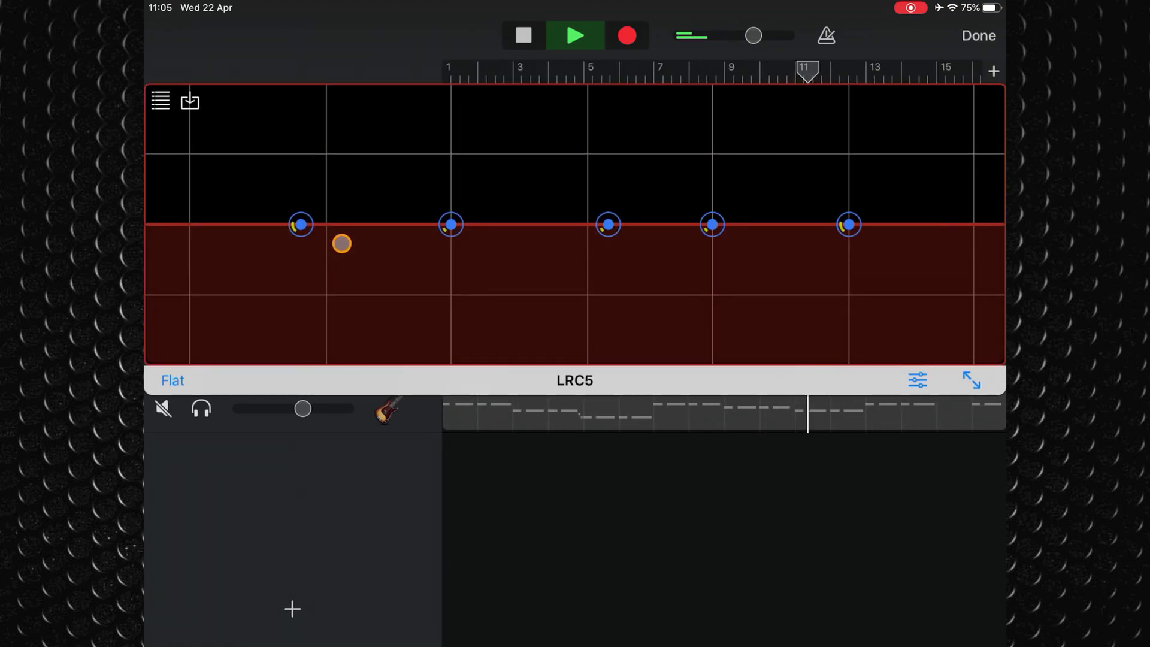
left_click(977, 35)
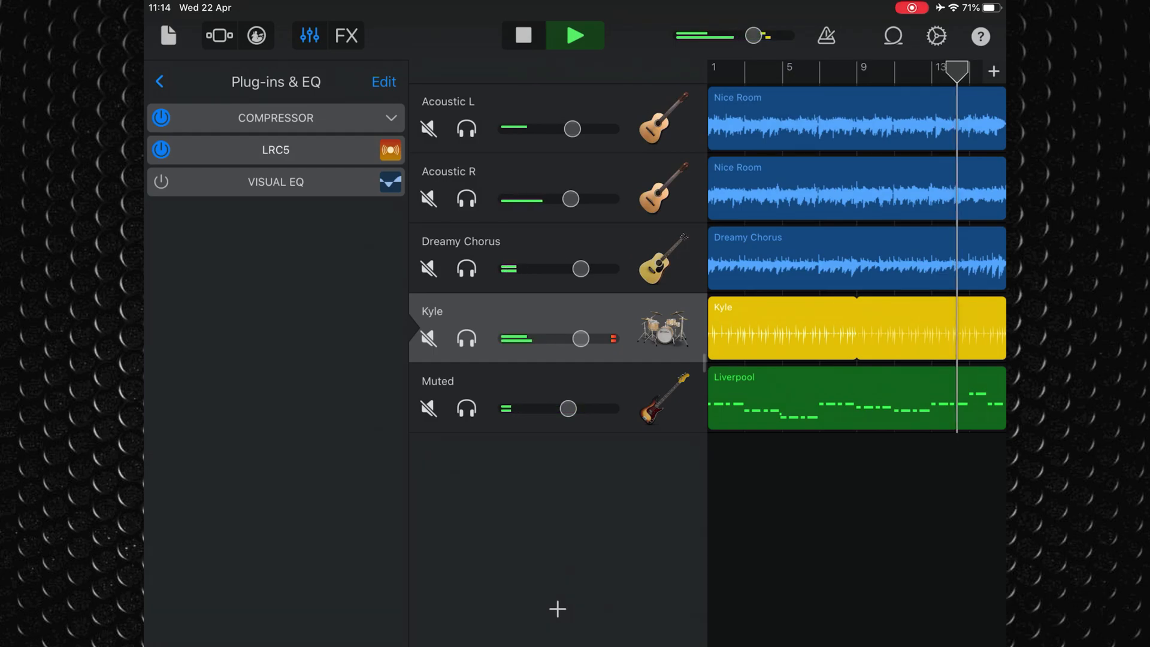